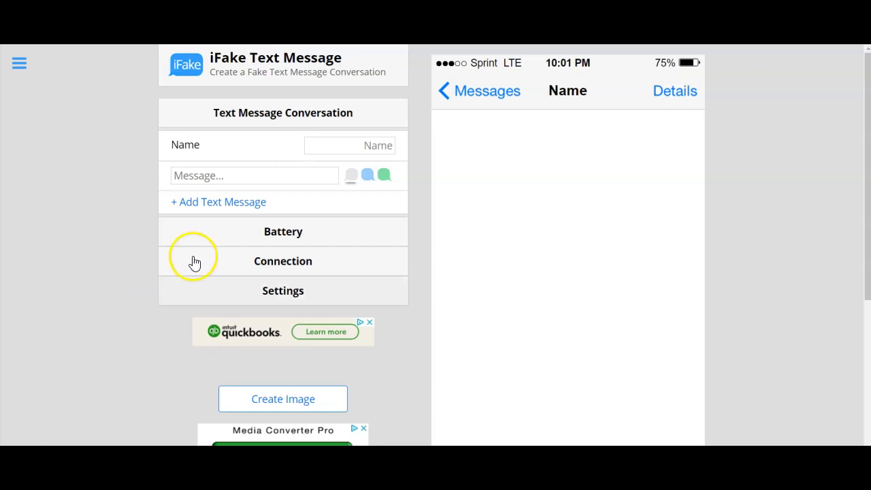
{"action": "mouse_move", "coordinate": [257, 117]}
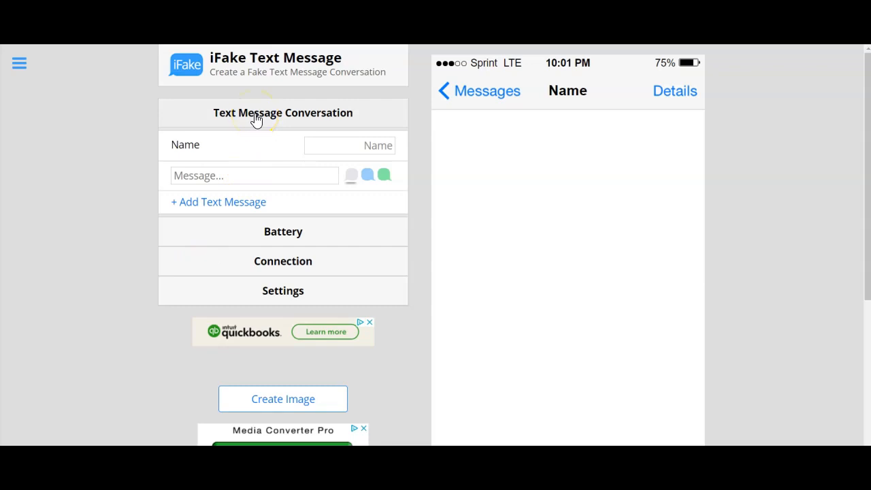
Step: Enter 'Mrs. Smith' as the conversation's contact name
{"action": "left_click", "coordinate": [349, 145]}
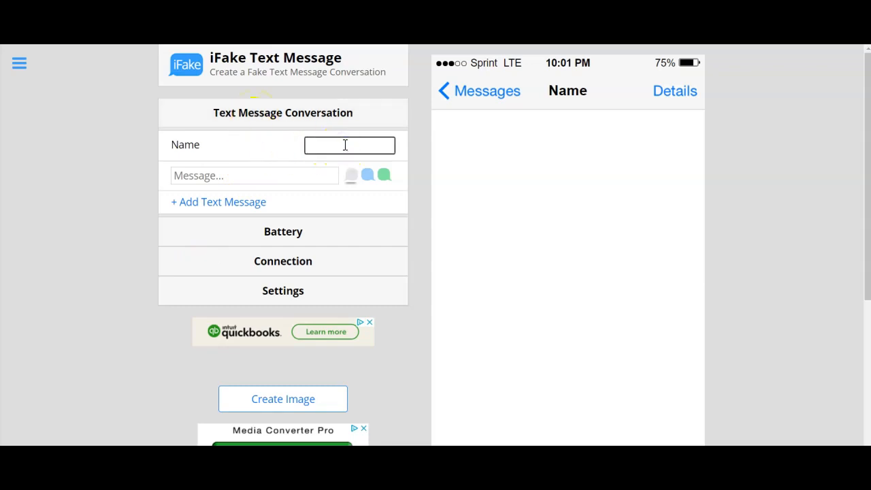
{"action": "type", "text": "M"}
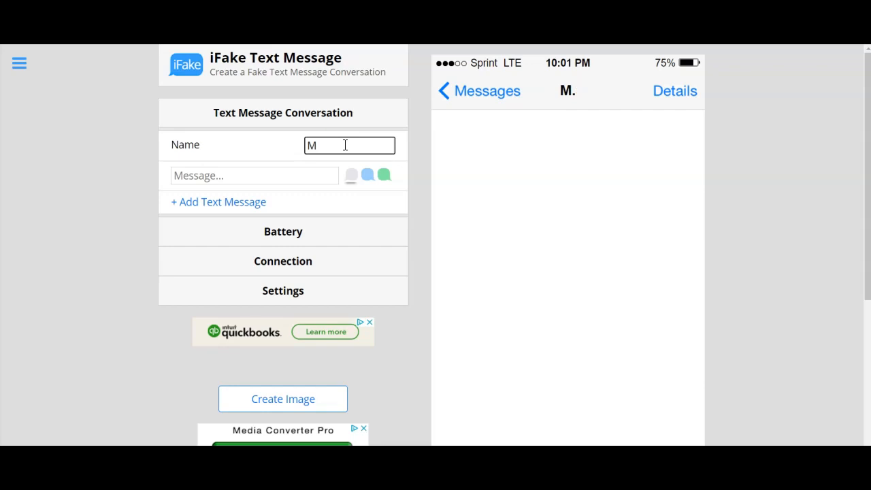
{"action": "type", "text": "rs. Smith"}
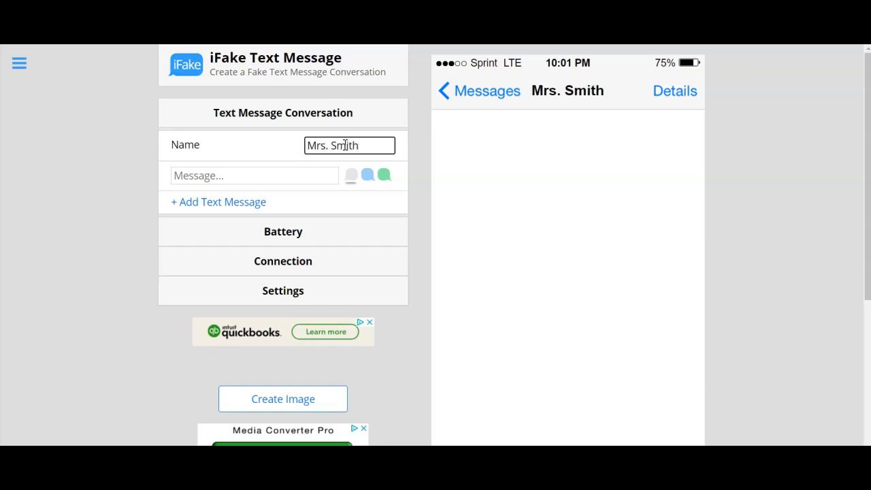
Step: Write 'Hey, Mrs. Smith when is the last day I can submit work.' and add another message slot
{"action": "left_click", "coordinate": [254, 175]}
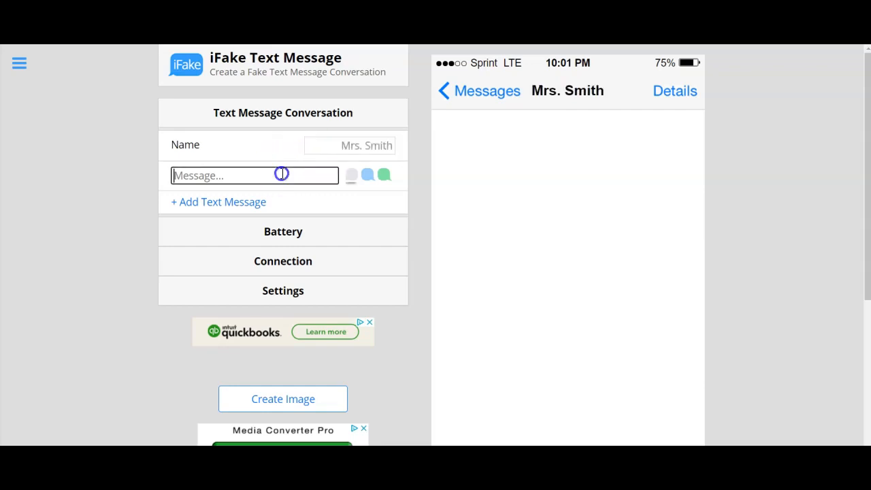
{"action": "type", "text": "Hey"}
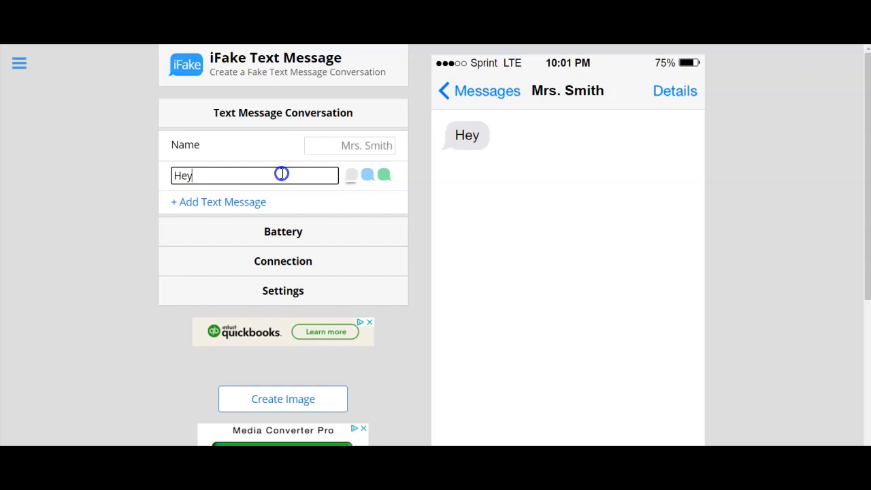
{"action": "type", "text": ","}
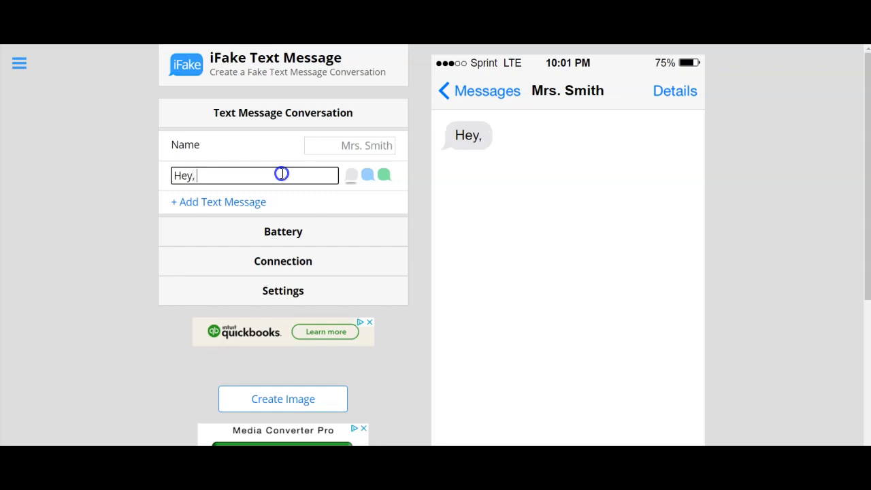
{"action": "type", "text": "Mrs."}
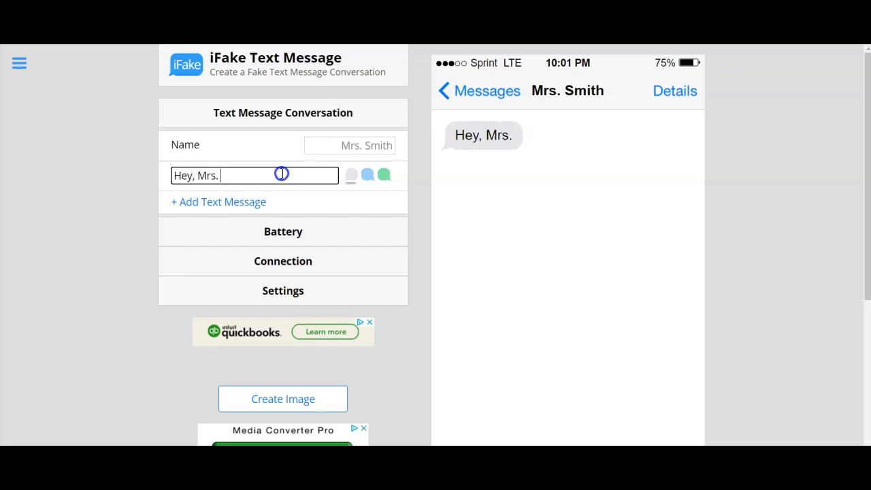
{"action": "type", "text": "Smith when is"}
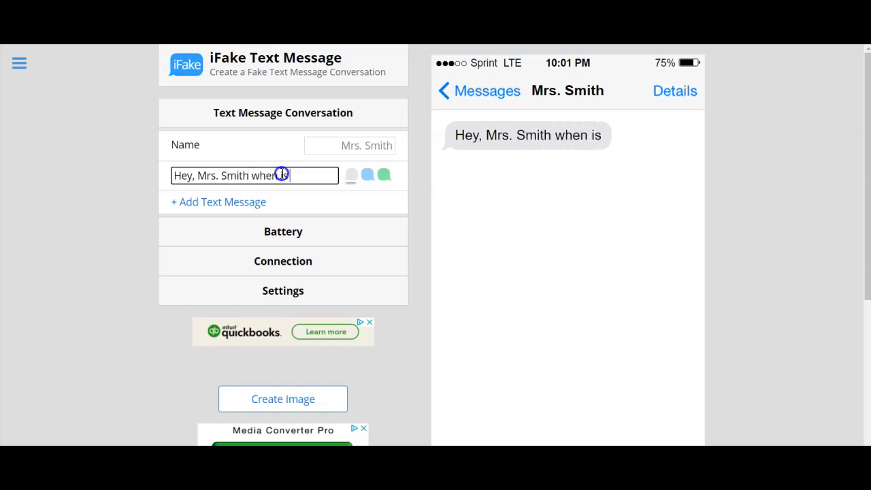
{"action": "type", "text": "the last day I ca"}
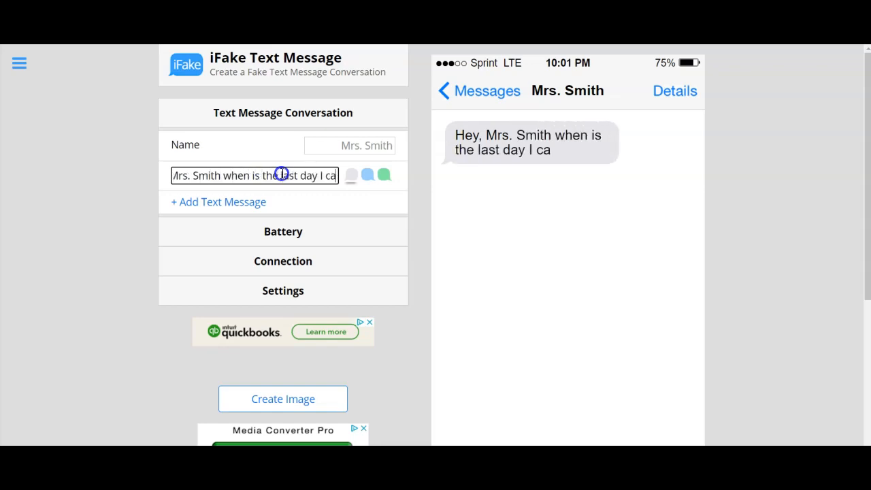
{"action": "type", "text": "n submit work."}
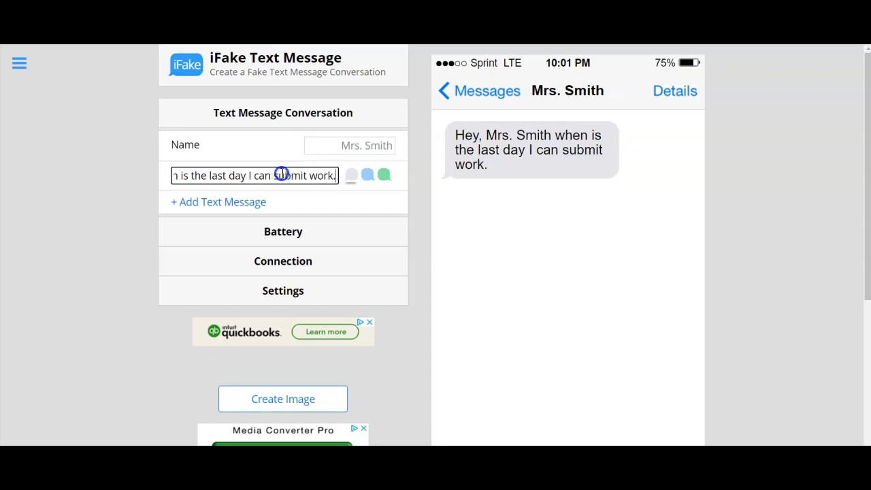
{"action": "left_click", "coordinate": [217, 201]}
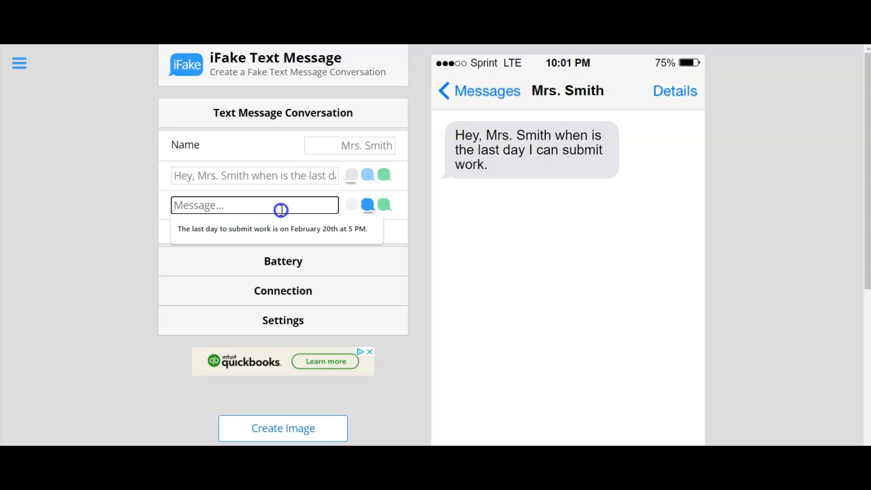
Step: Add the February 20th 5 PM deadline reply, a retake question, and the February 10th retake reply
{"action": "type", "text": "The last day to submit work is on February 20th at 5 PM."}
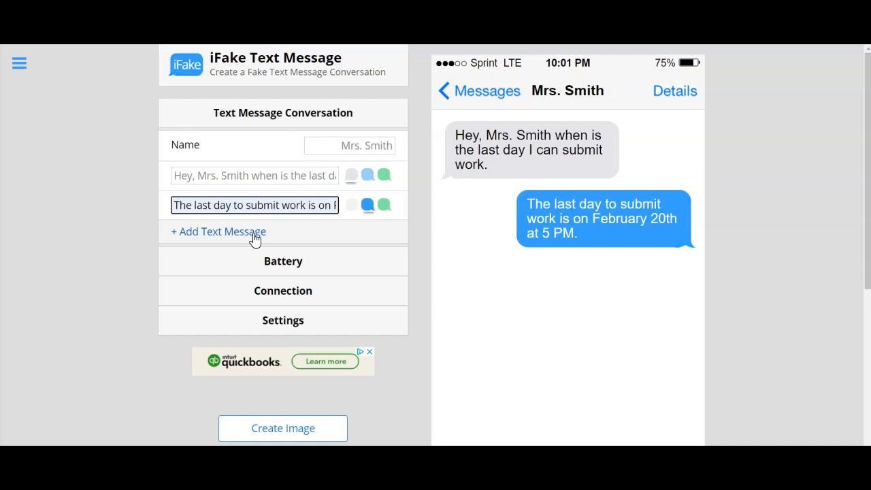
{"action": "left_click", "coordinate": [218, 232]}
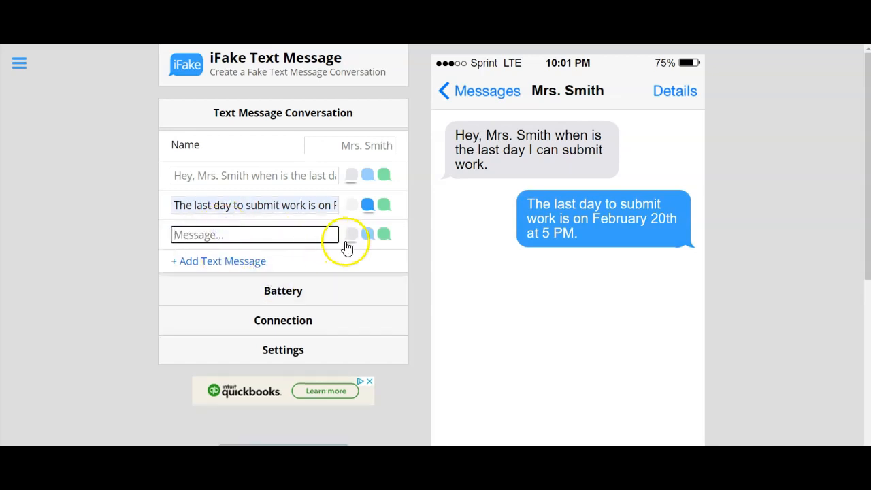
{"action": "type", "text": "Can I retake 5 assignments?"}
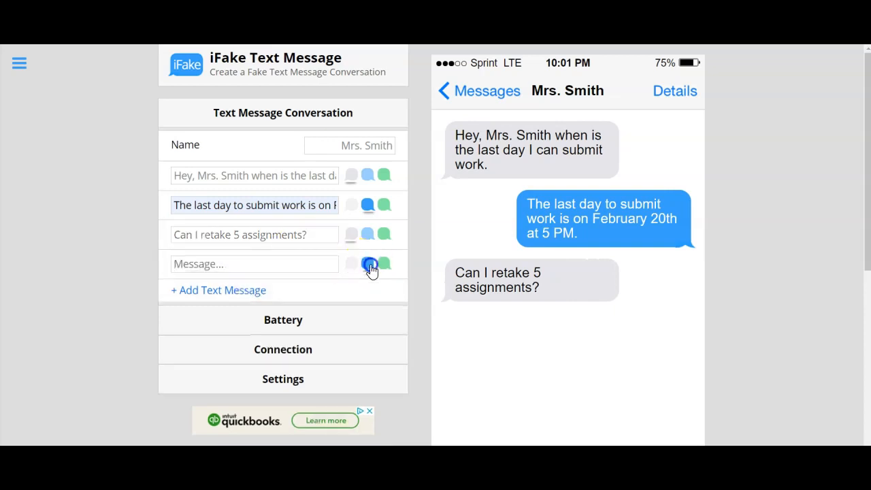
{"action": "type", "text": "Retakes were due on"}
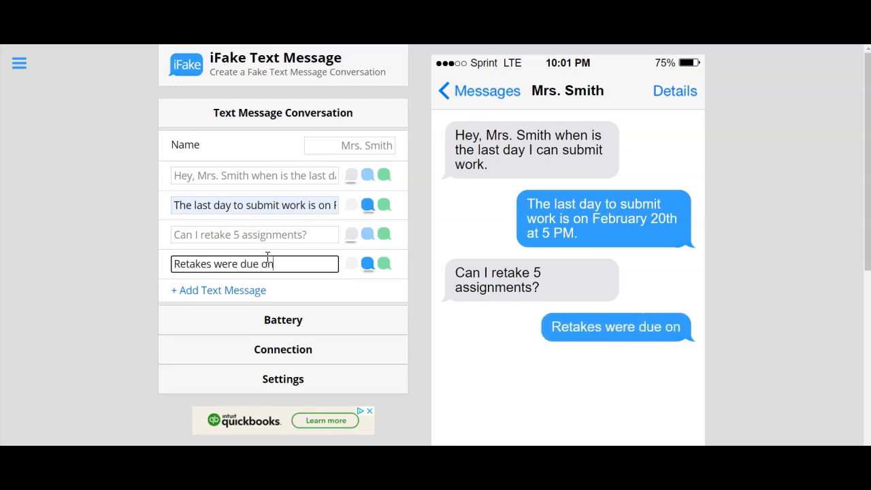
{"action": "type", "text": "February"}
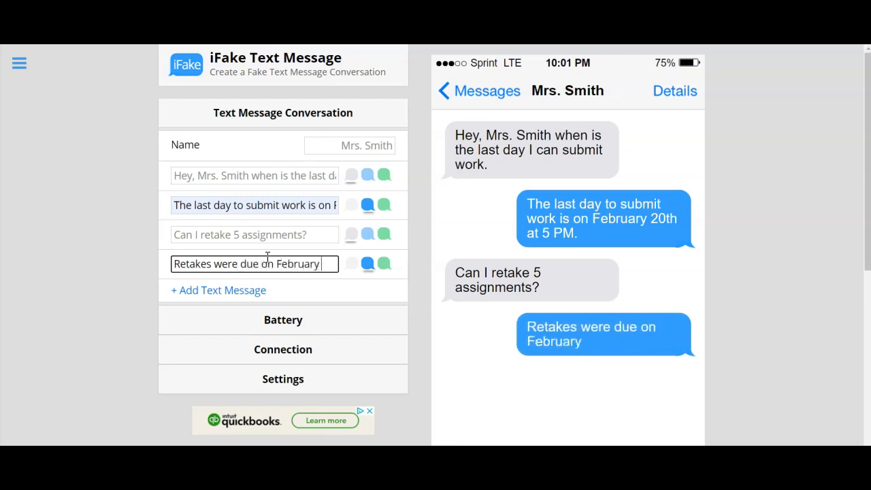
{"action": "type", "text": "10th at 5 PM"}
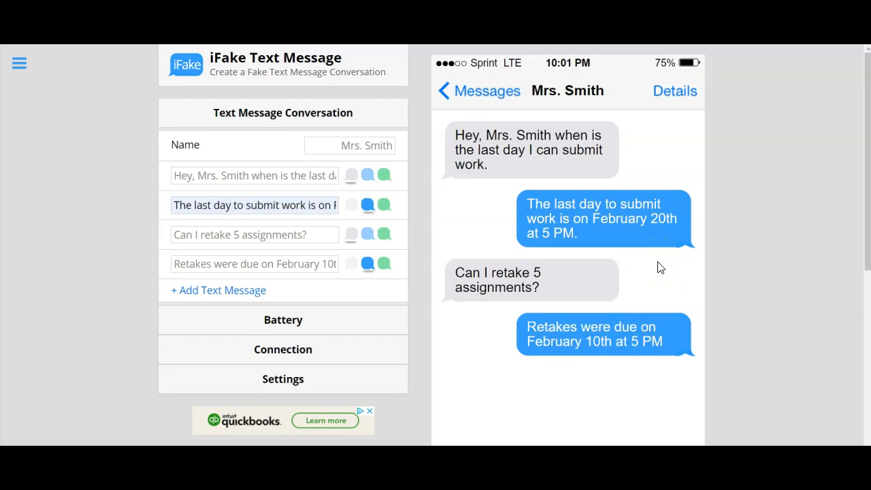
{"action": "mouse_move", "coordinate": [396, 310]}
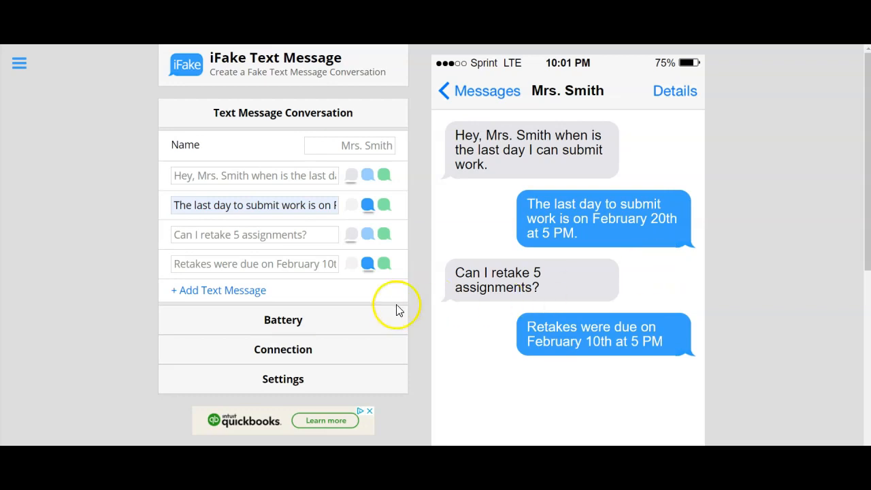
Step: Lower the battery level to 11% and generate the conversation image
{"action": "left_click", "coordinate": [283, 320]}
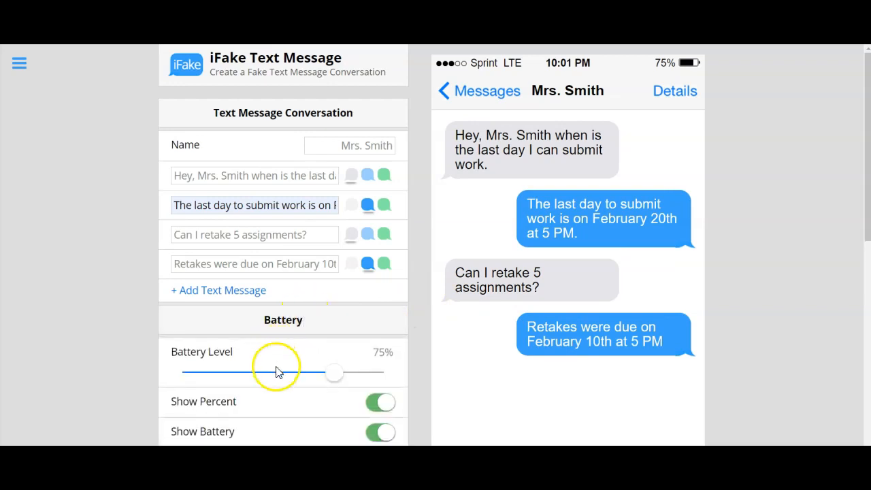
{"action": "left_click_drag", "start_coordinate": [333, 372], "coordinate": [256, 372]}
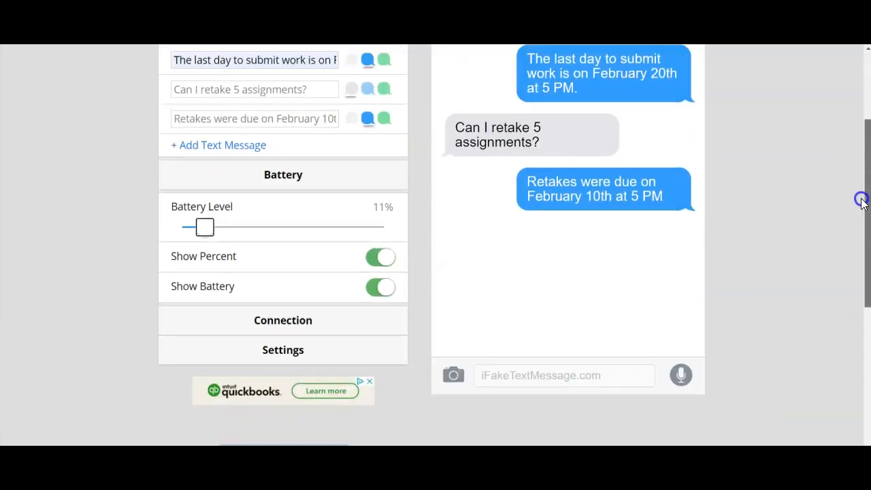
{"action": "scroll", "scroll_direction": "down", "scroll_amount": 3}
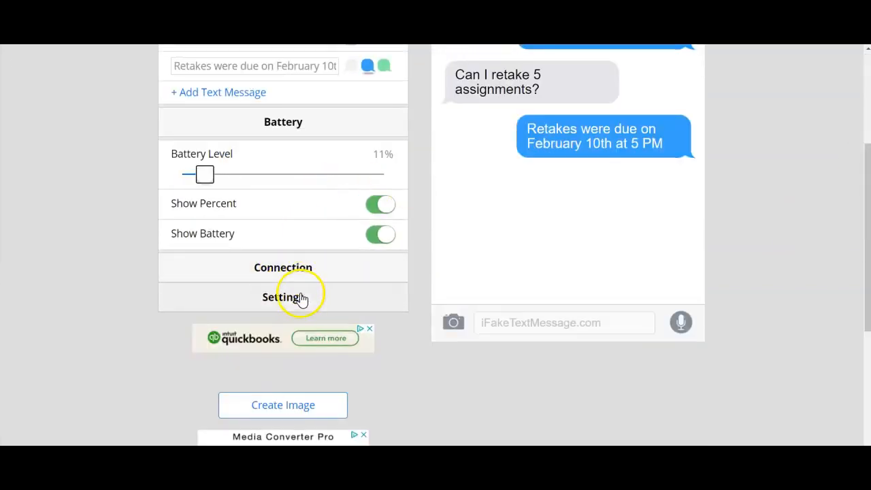
{"action": "mouse_move", "coordinate": [284, 405]}
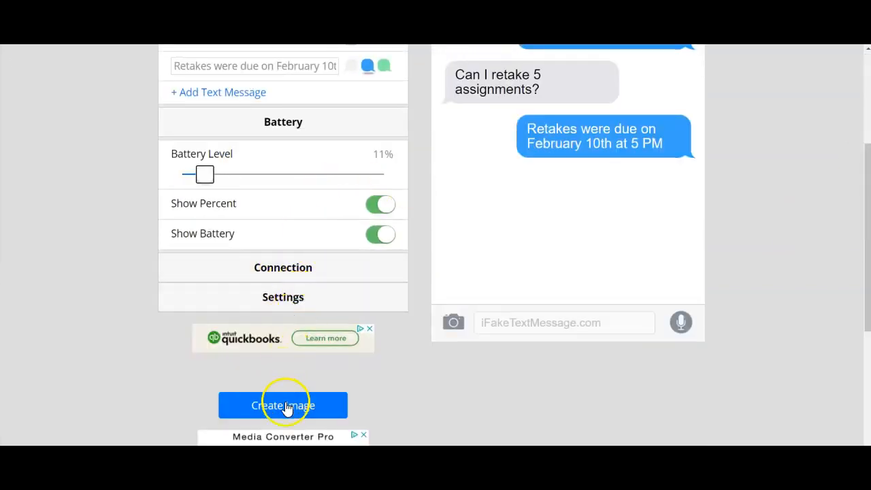
{"action": "left_click", "coordinate": [283, 405]}
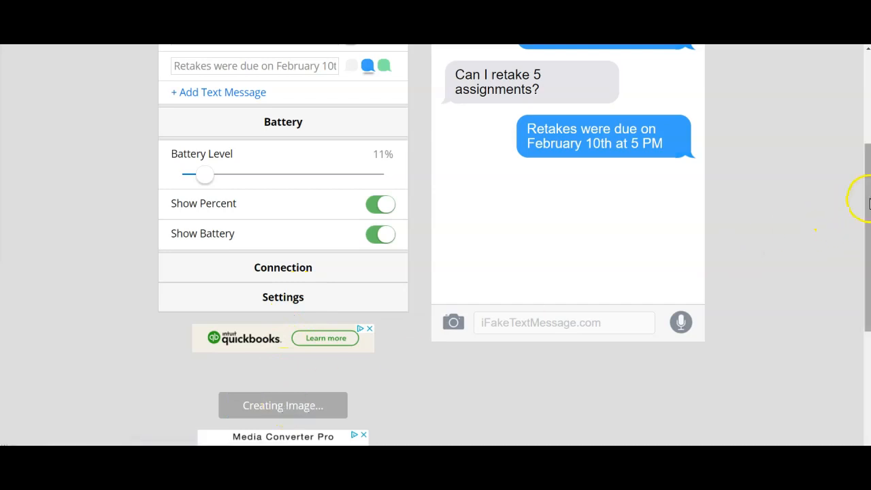